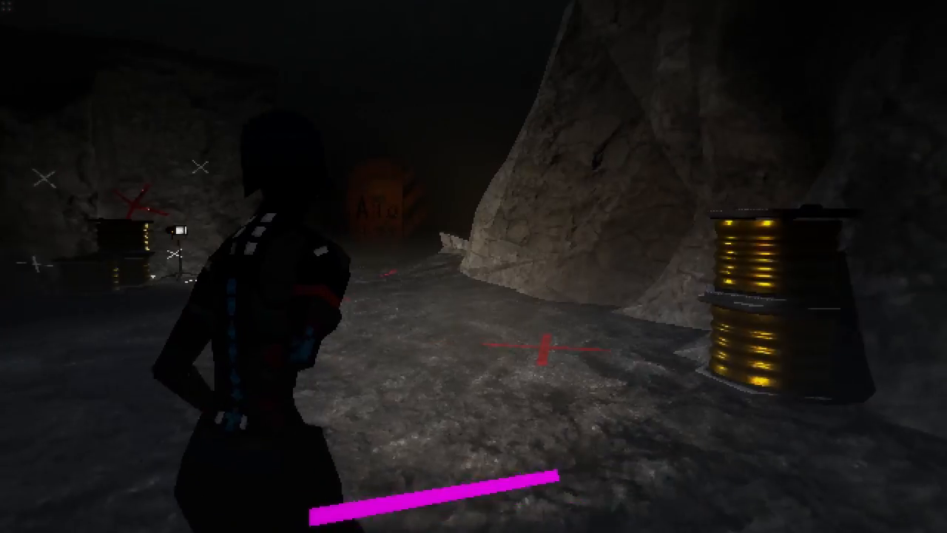
scroll(left, 3)
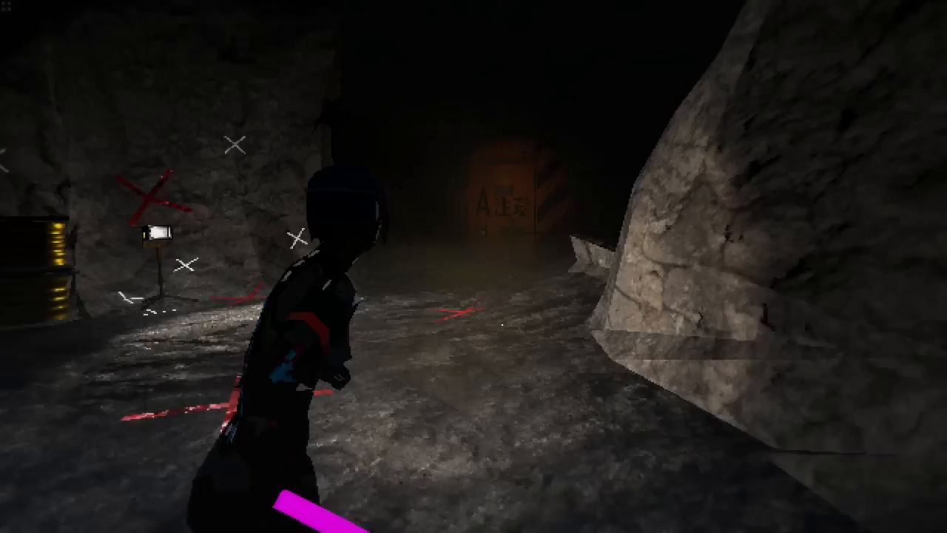